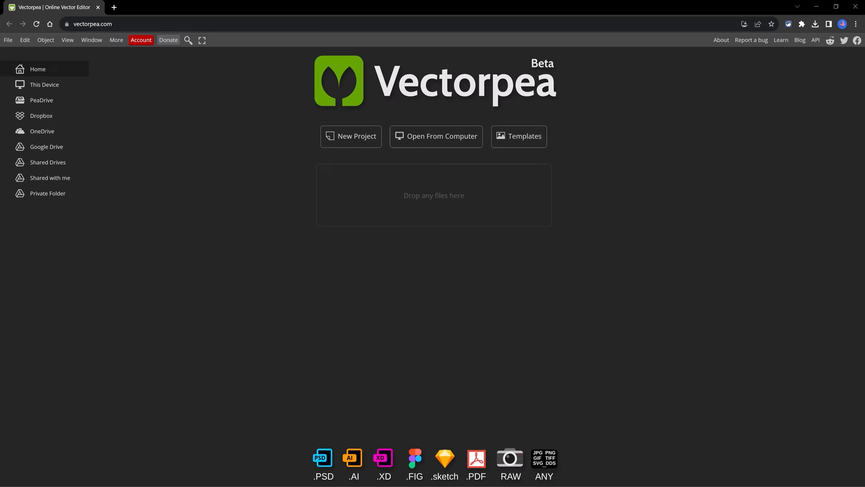
Bring up the online template gallery and browse the Social Media category.
click(518, 136)
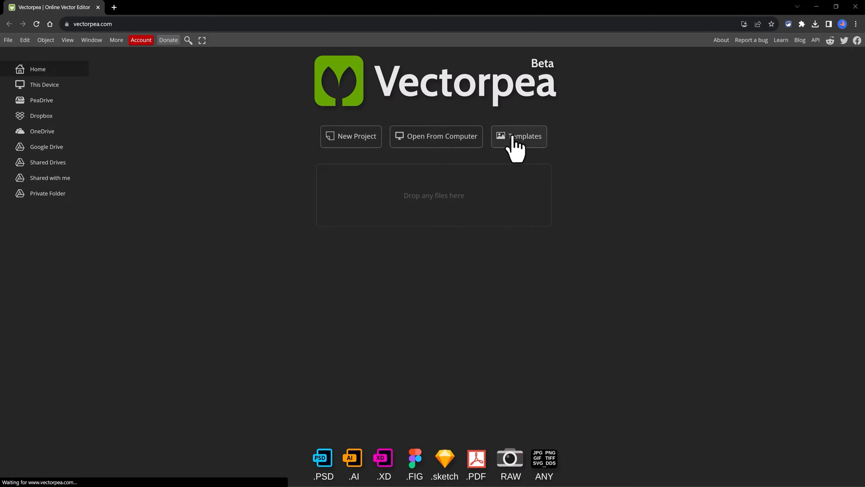
click(519, 136)
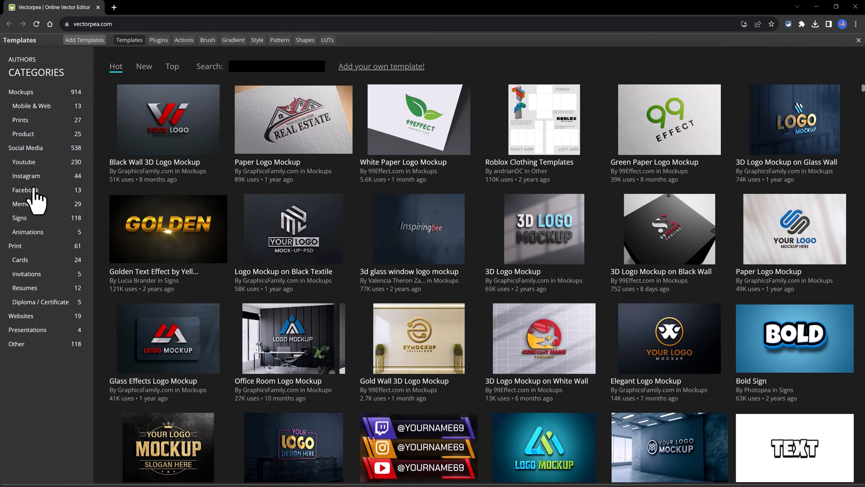
mouse_move(41, 338)
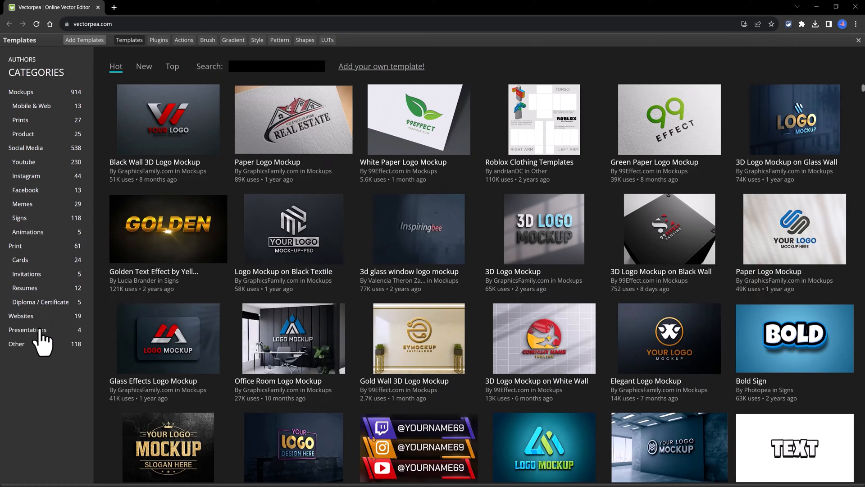
mouse_move(34, 232)
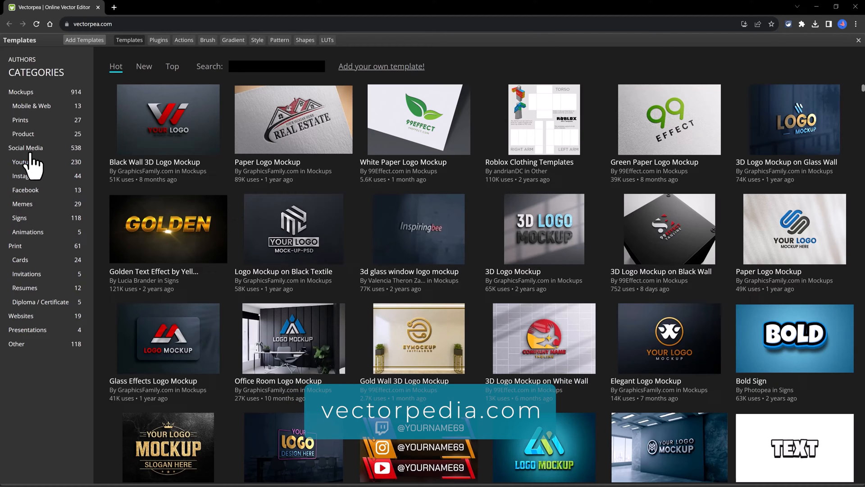
click(25, 148)
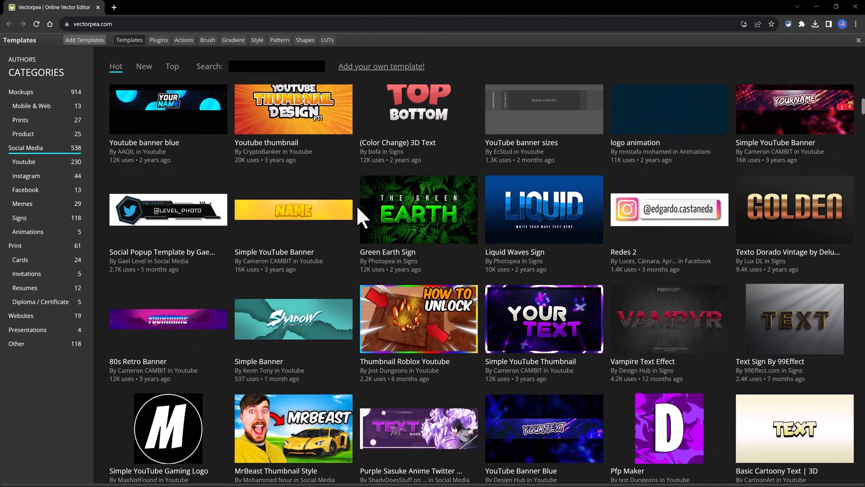
scroll(down, 3)
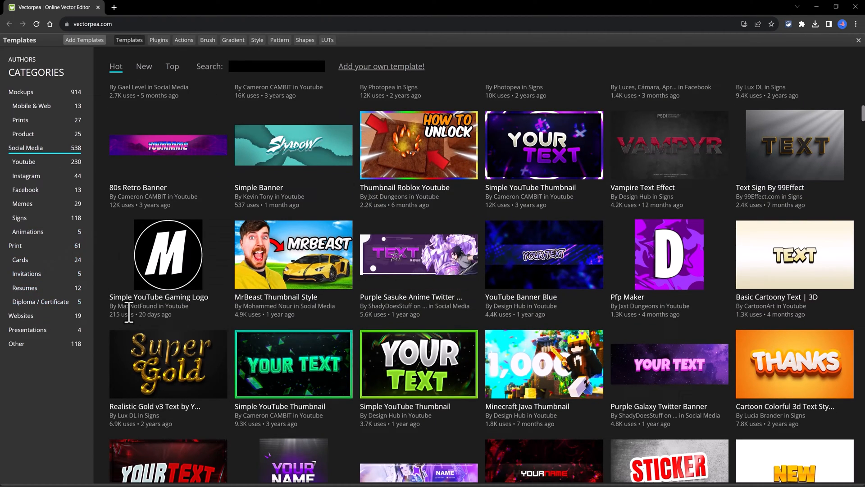
Filter the gallery to the Mockups category and browse its logo mockup templates.
click(21, 92)
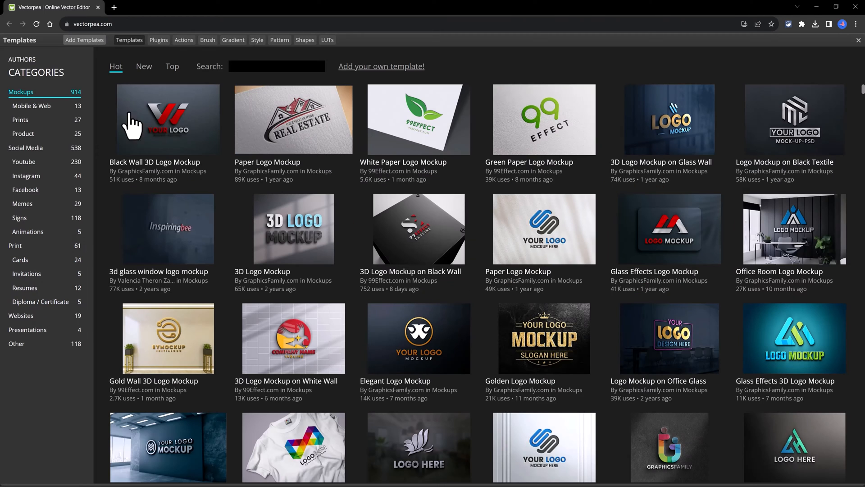
scroll(down, 3)
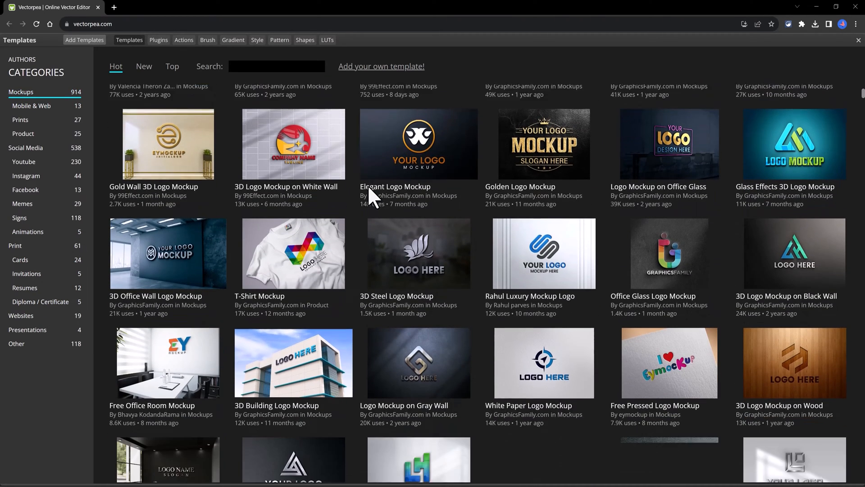
scroll(down, 3)
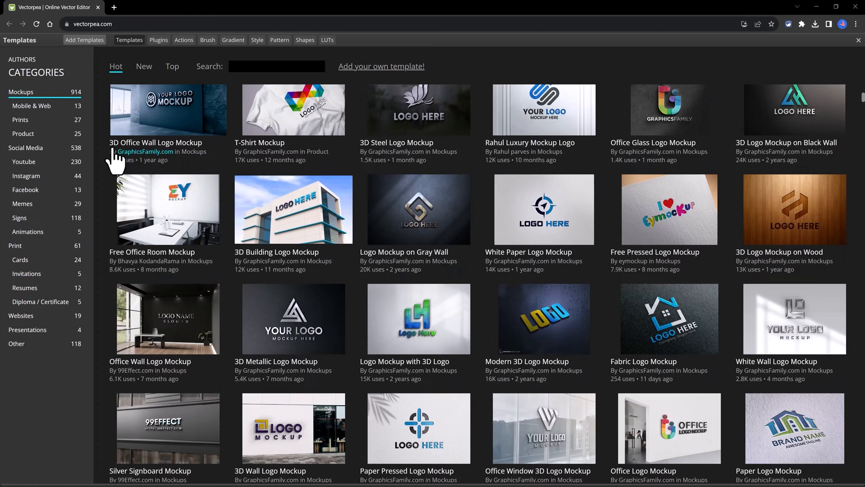
mouse_move(23, 134)
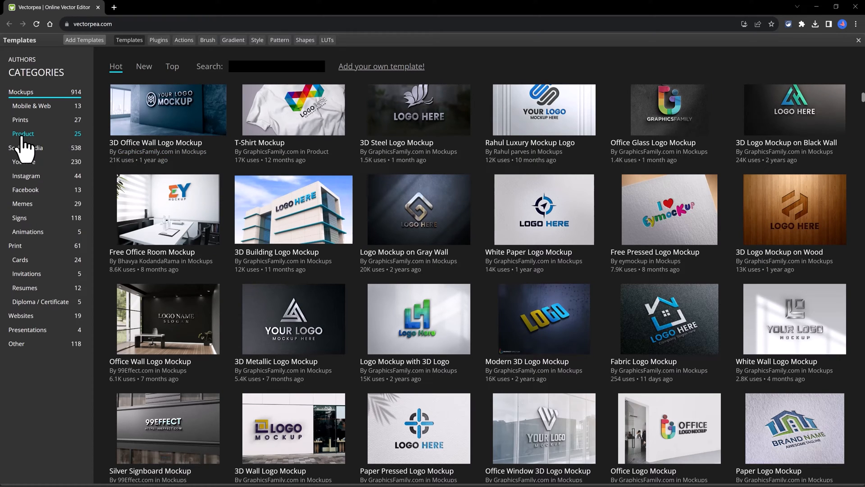
mouse_move(162, 54)
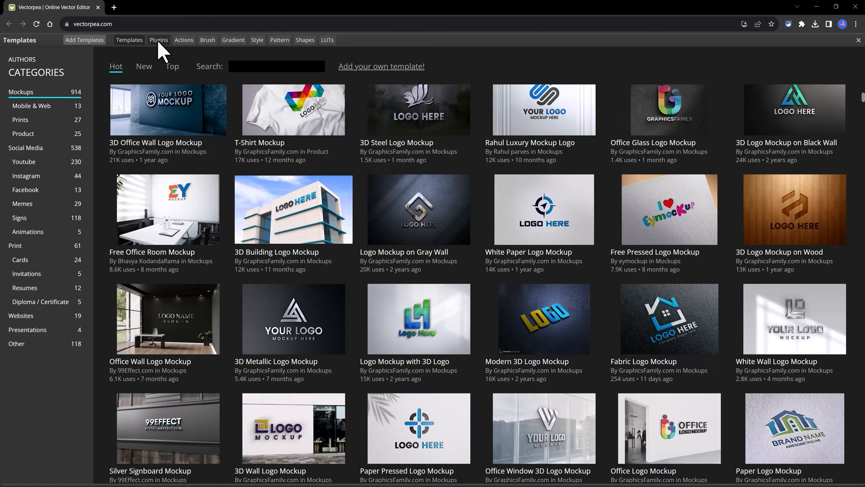
Browse the Plugins and Actions catalogues, then leave the gallery for a new project.
click(159, 39)
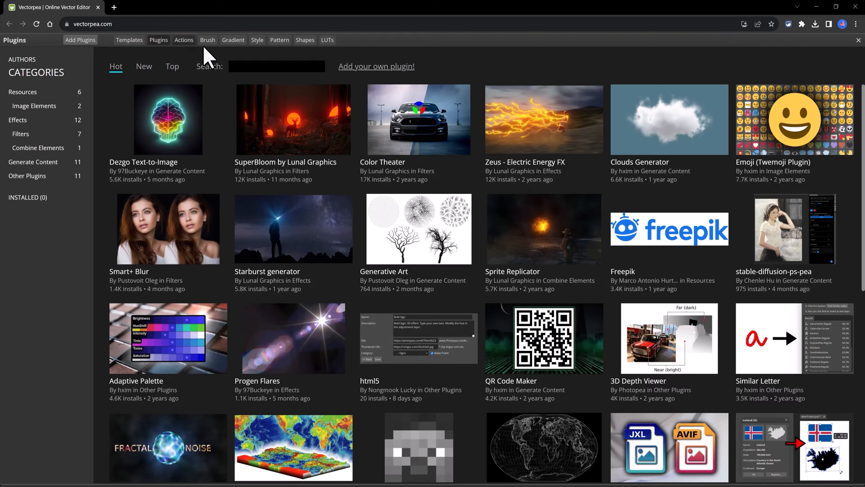
click(183, 40)
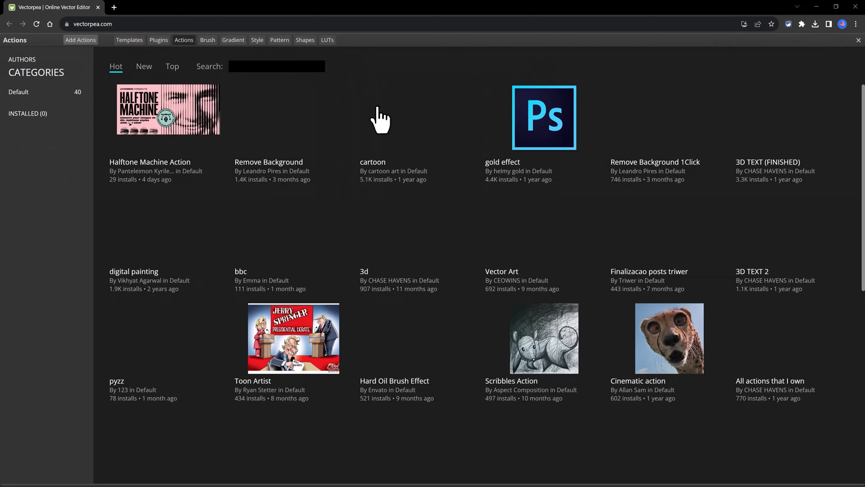
scroll(down, 3)
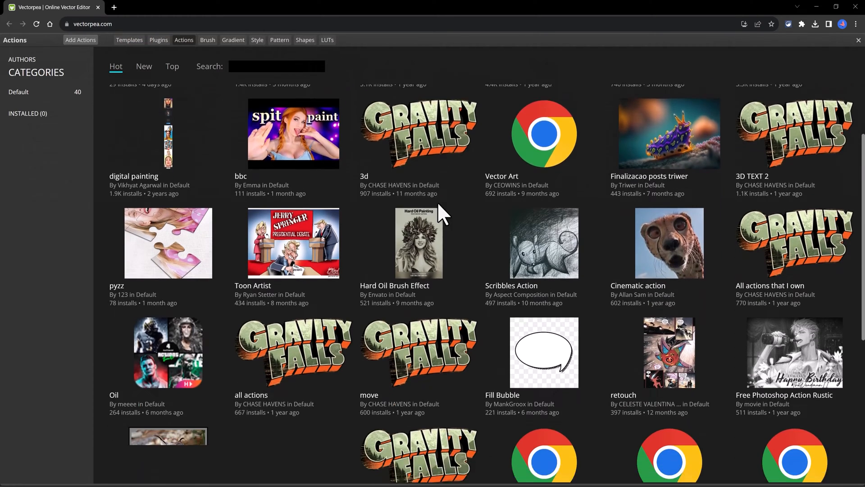
scroll(down, 3)
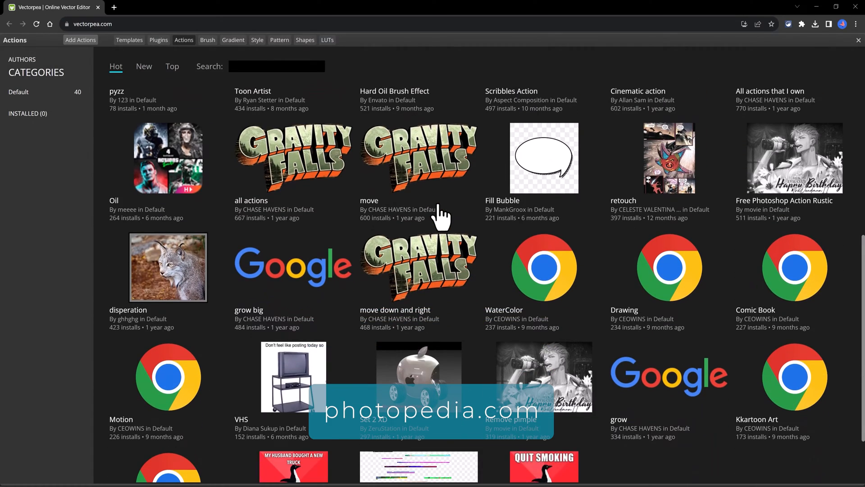
click(207, 39)
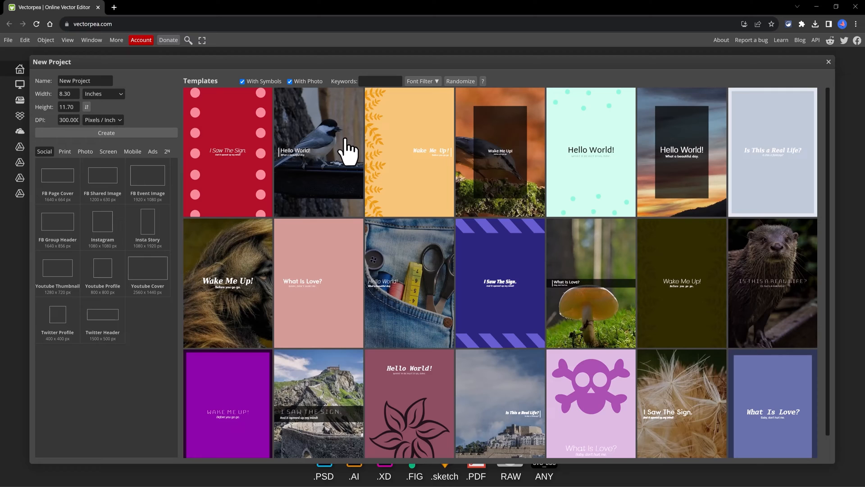
Scroll the starter templates and open the stone-bridge 'I Saw The Sign' template as a document.
scroll(down, 3)
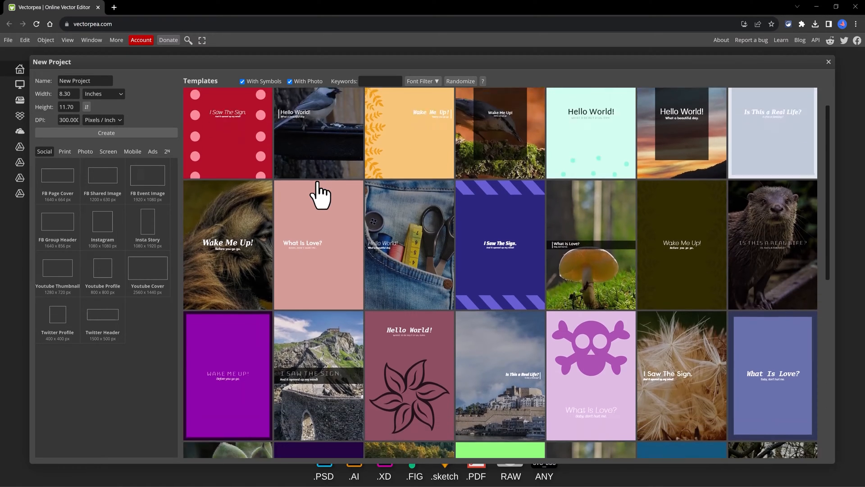
scroll(down, 3)
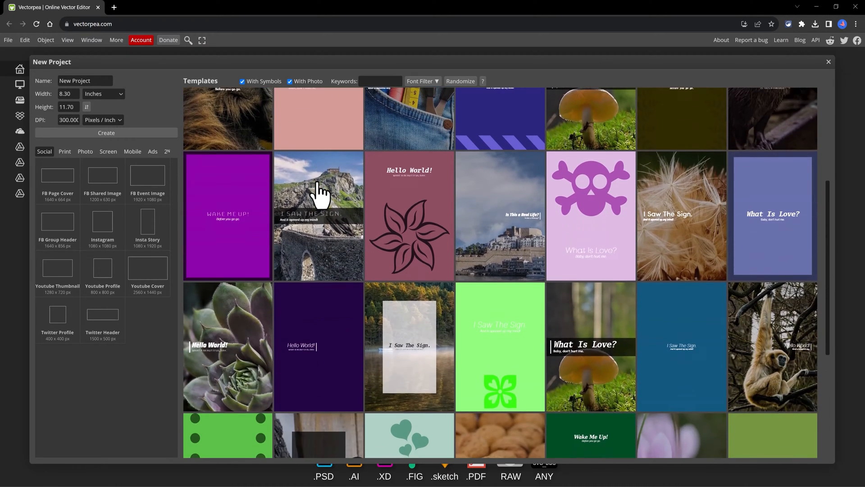
scroll(down, 3)
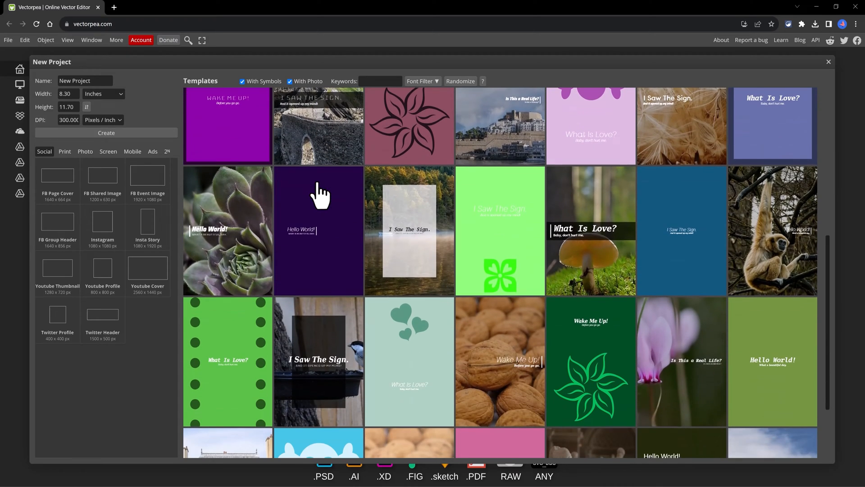
scroll(down, 3)
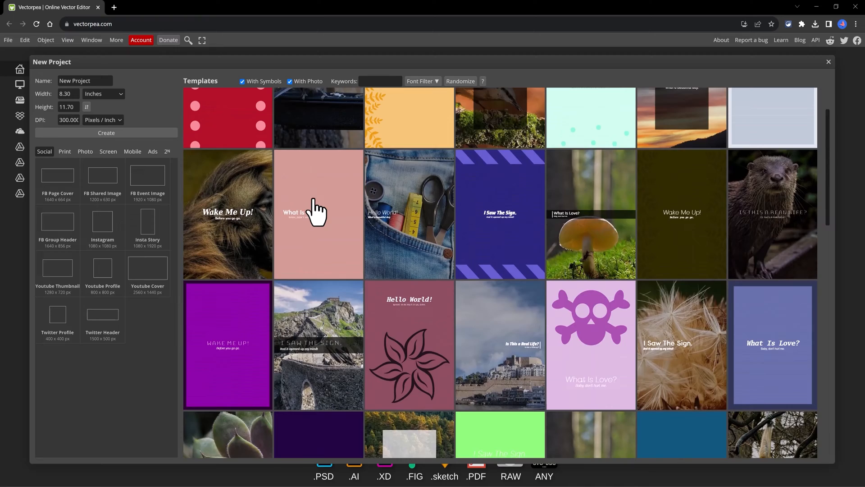
scroll(down, 3)
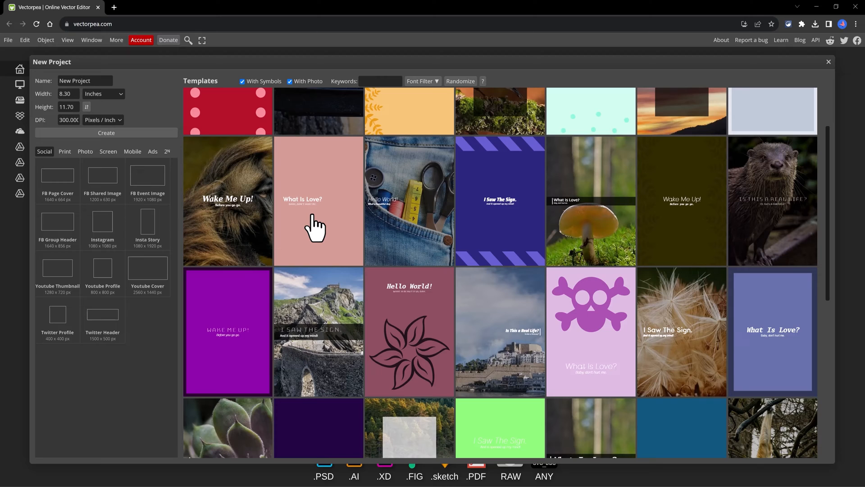
scroll(down, 3)
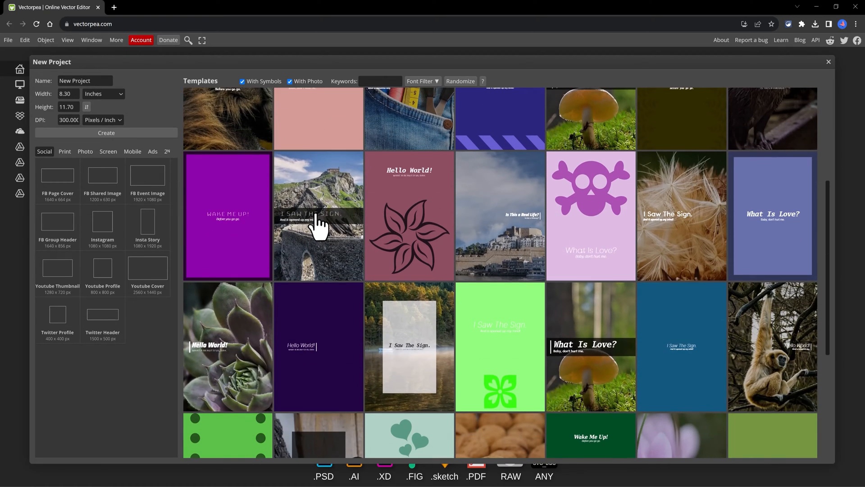
click(318, 216)
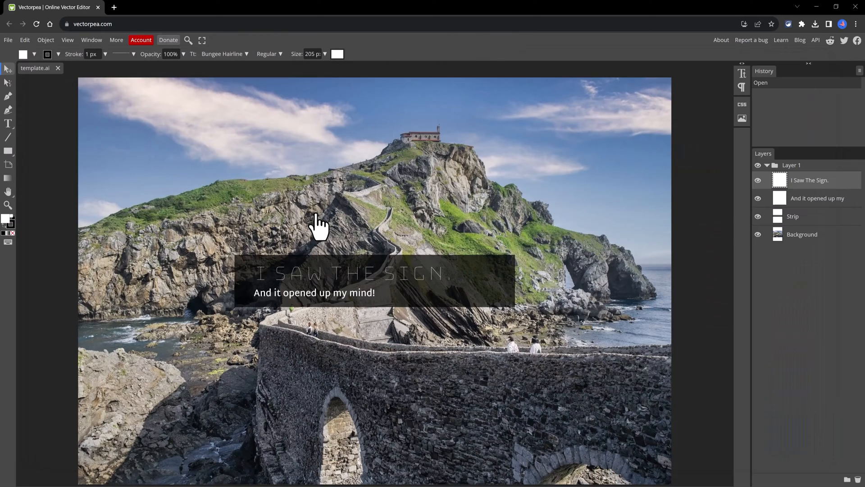
Select the 'I Saw The Sign' headline and background photo, then view the File export formats.
click(352, 279)
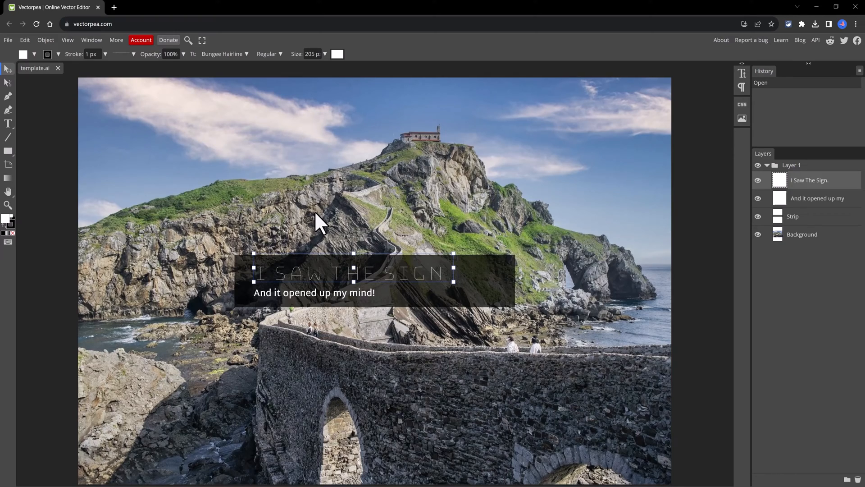
mouse_move(52, 139)
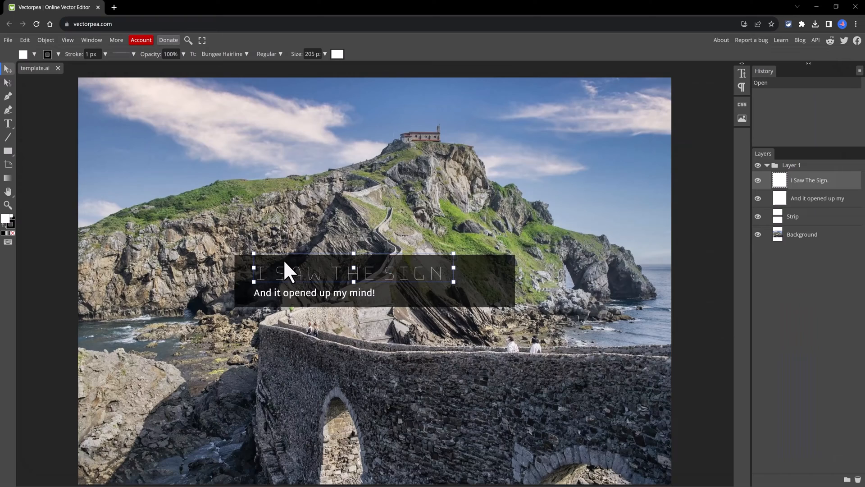
mouse_move(401, 288)
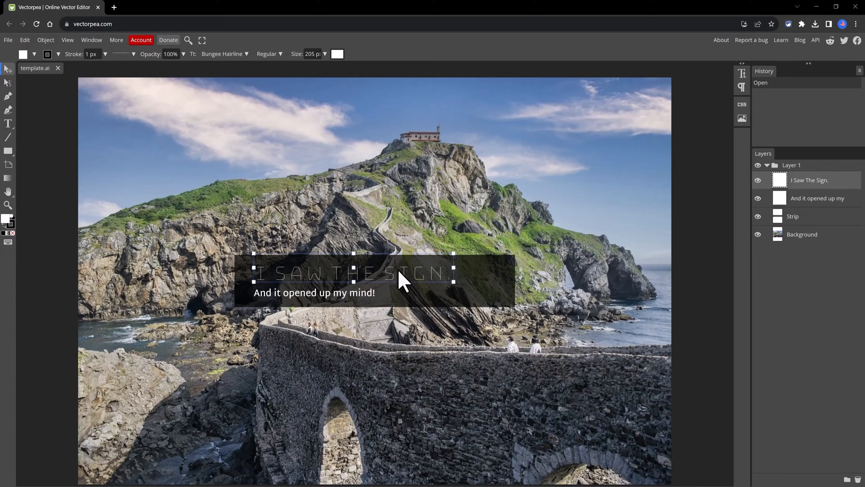
mouse_move(780, 232)
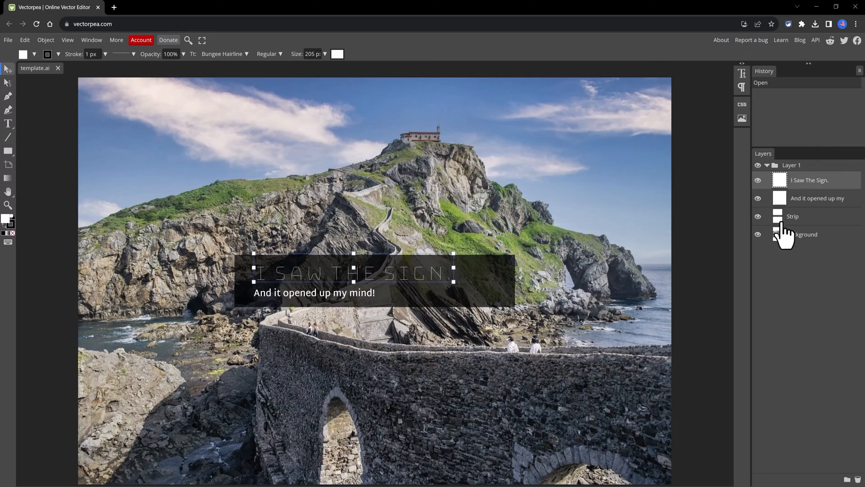
click(757, 179)
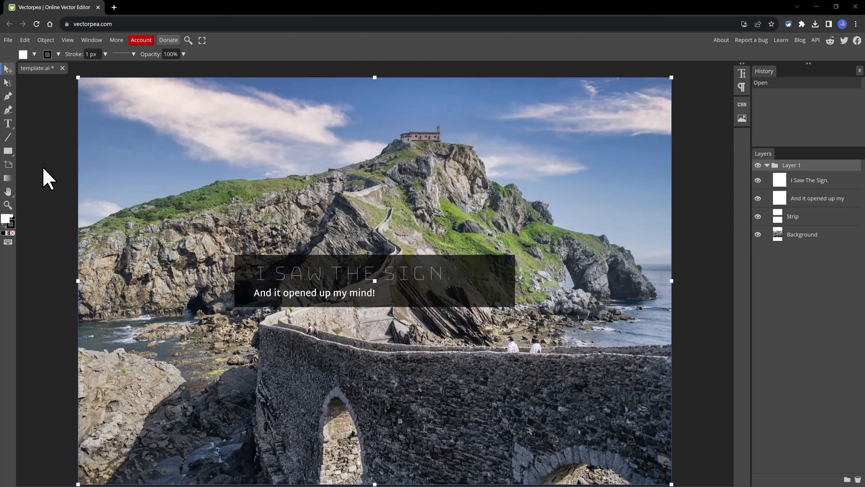
click(8, 40)
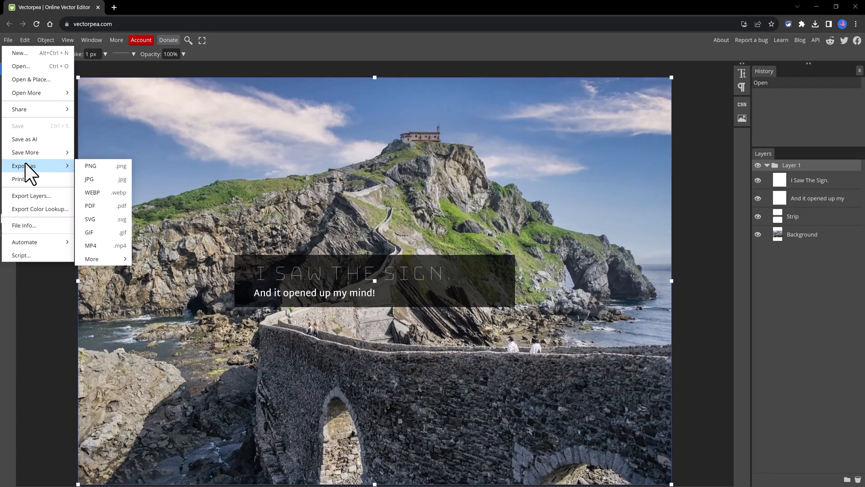
mouse_move(95, 189)
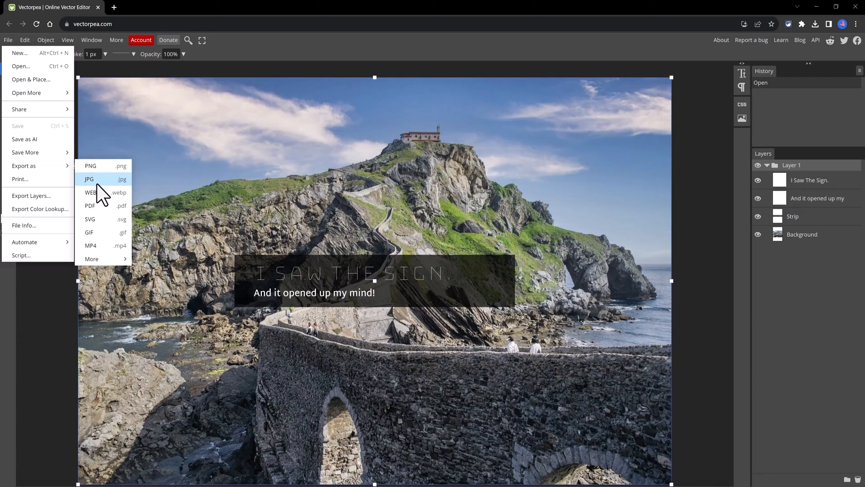
mouse_move(98, 224)
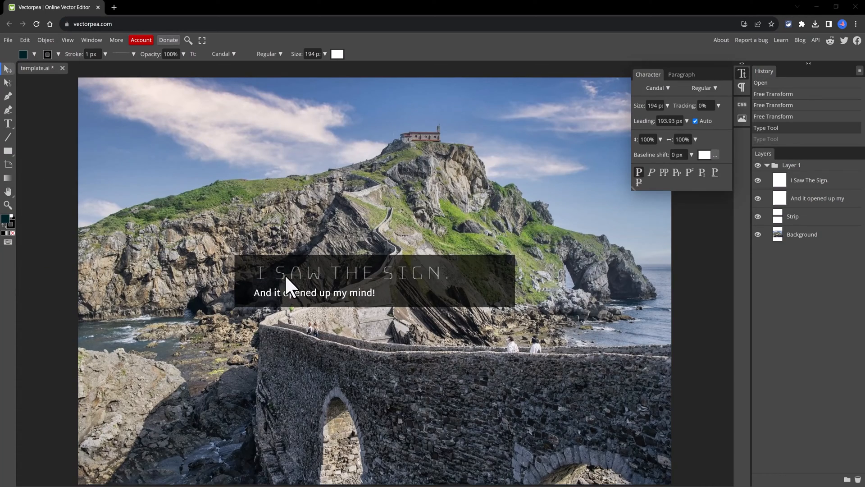
Give the headline the bold Candal font and a light blue colour.
click(654, 88)
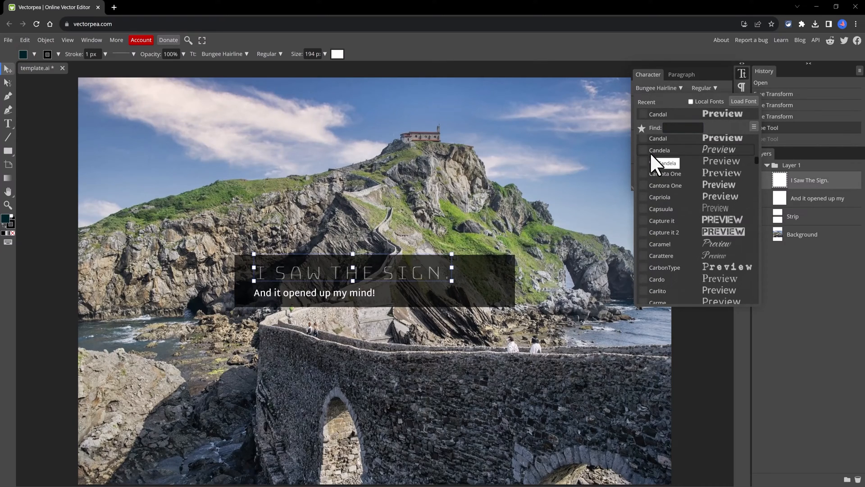
scroll(down, 3)
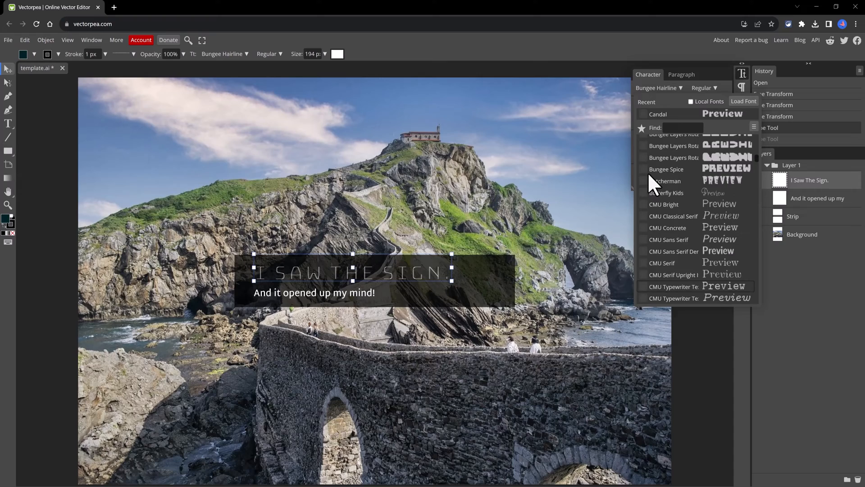
scroll(down, 3)
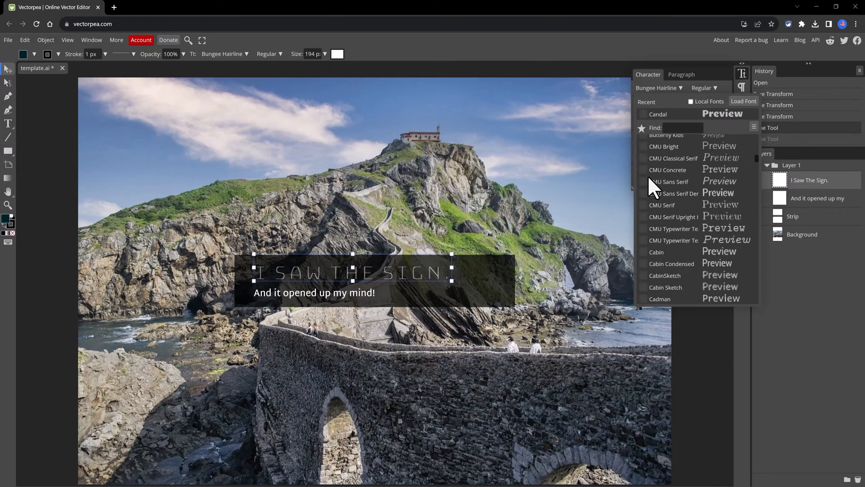
click(658, 114)
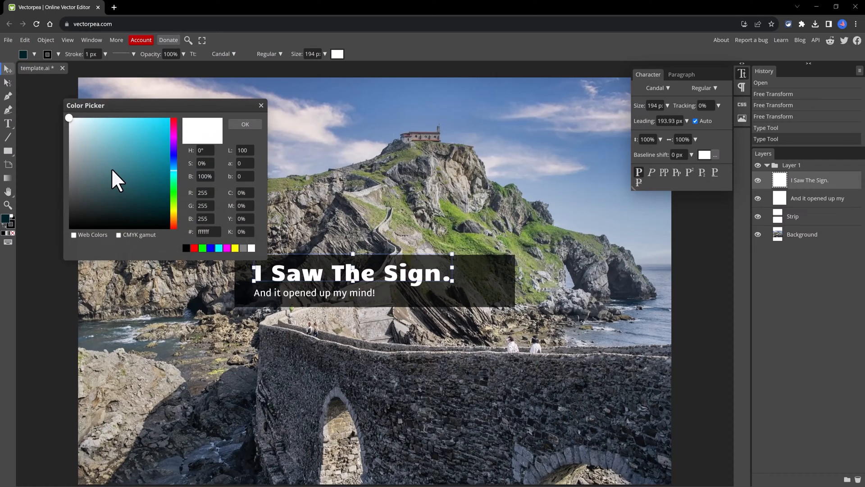
click(244, 123)
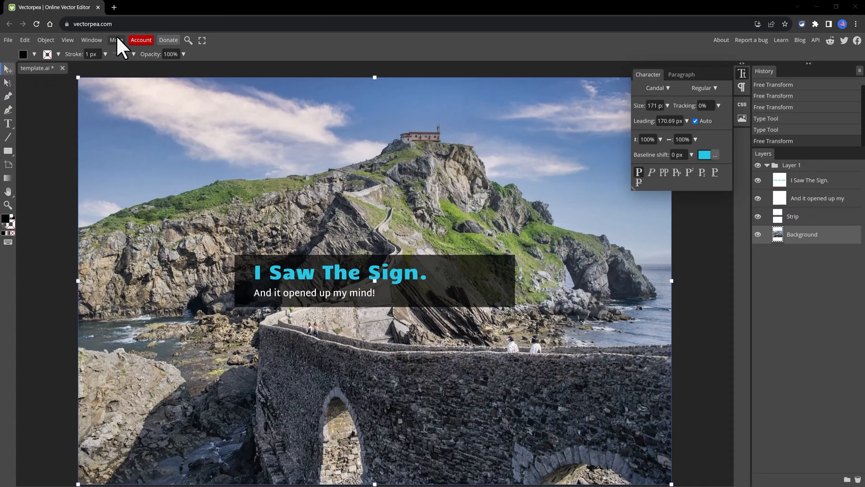
Close the template.ai document to return to the start screen.
click(116, 40)
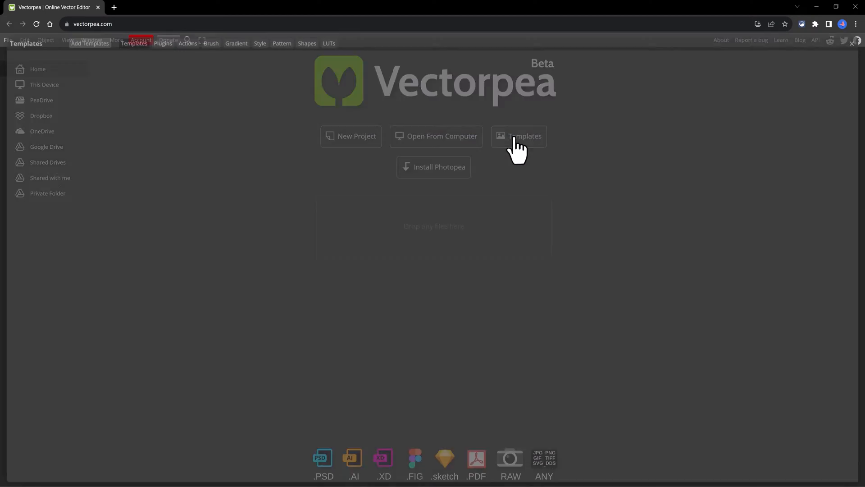
click(519, 136)
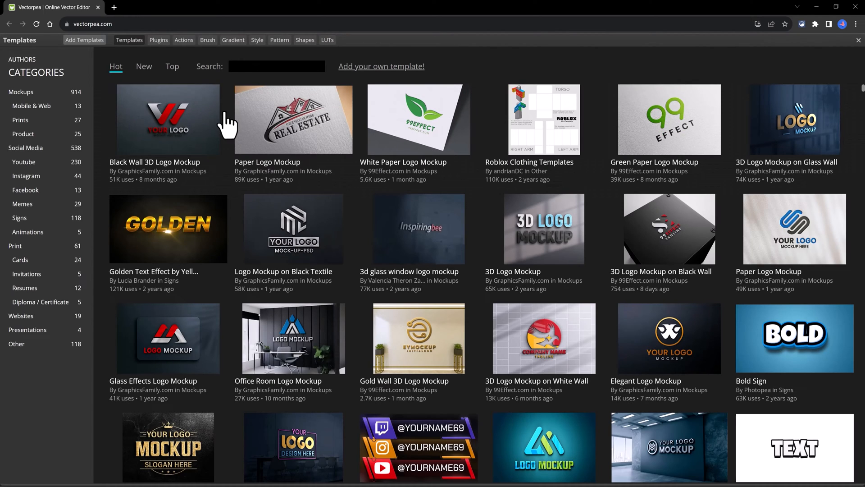
mouse_move(216, 162)
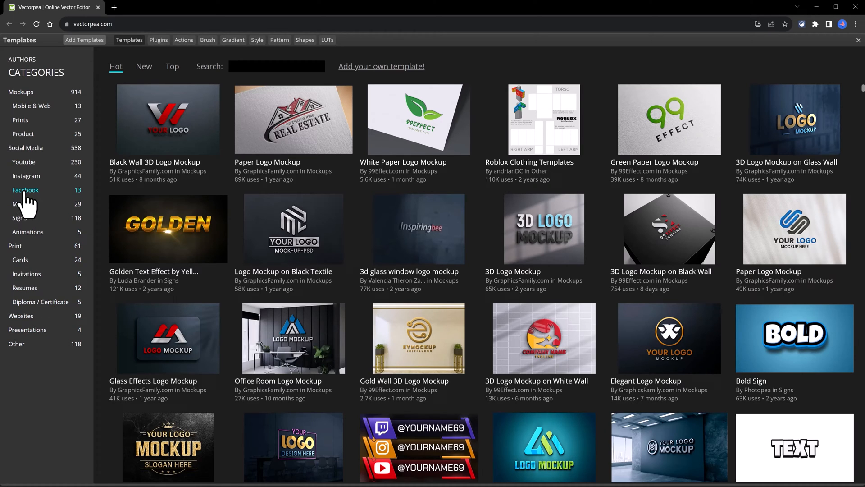
click(25, 189)
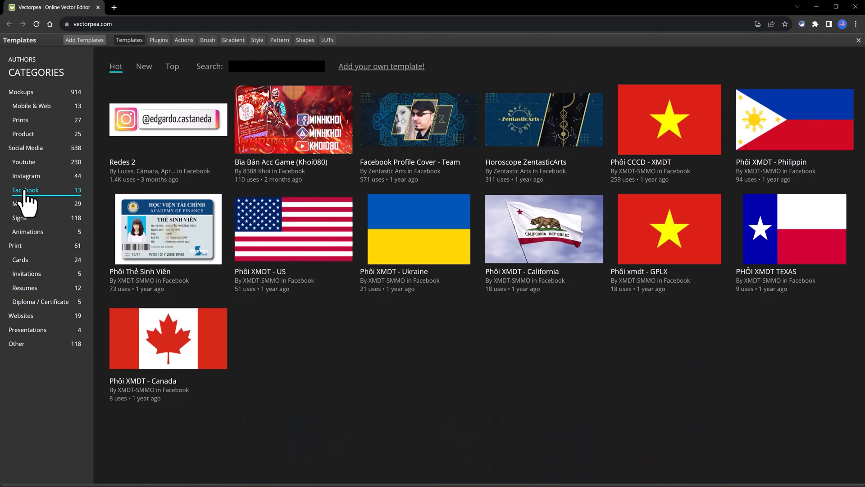
click(21, 91)
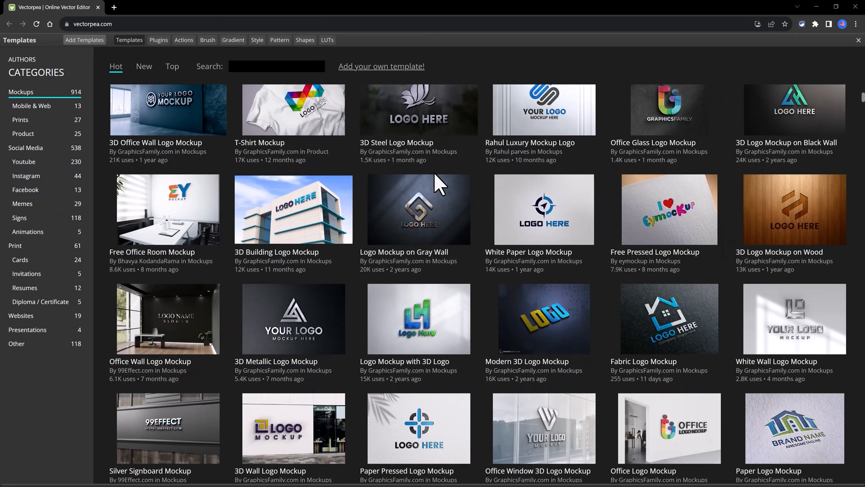
mouse_move(412, 209)
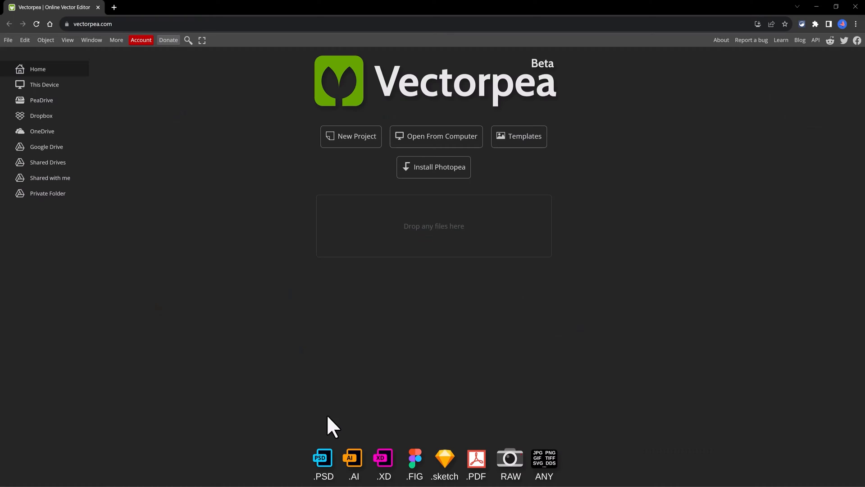
mouse_move(298, 464)
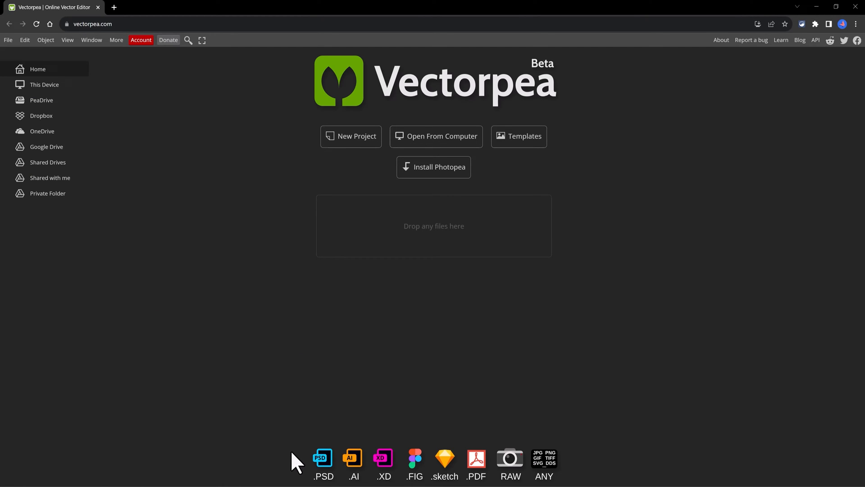
mouse_move(377, 471)
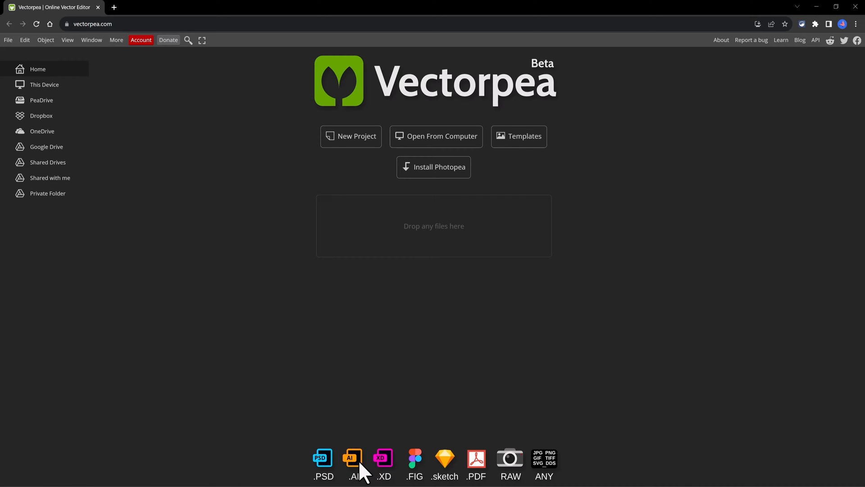
mouse_move(391, 476)
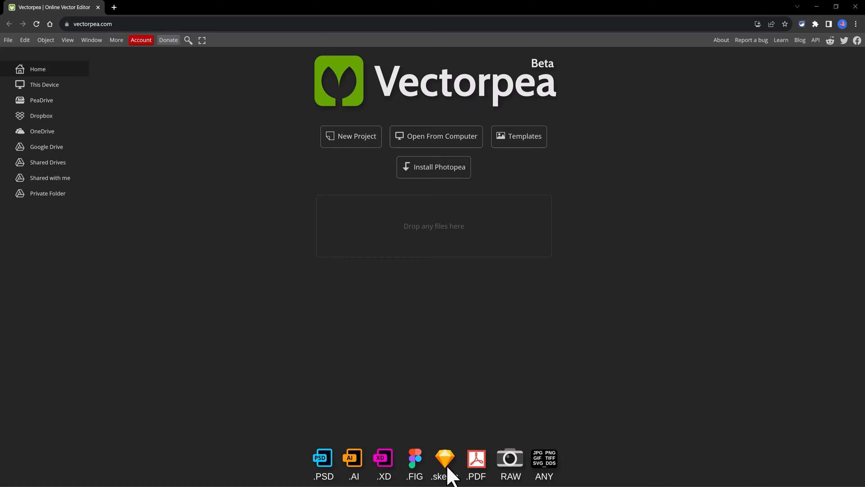
mouse_move(489, 466)
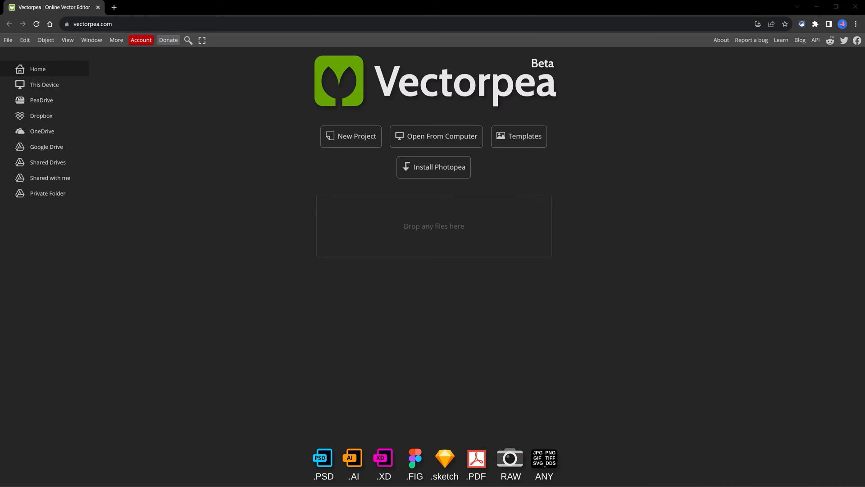
click(437, 137)
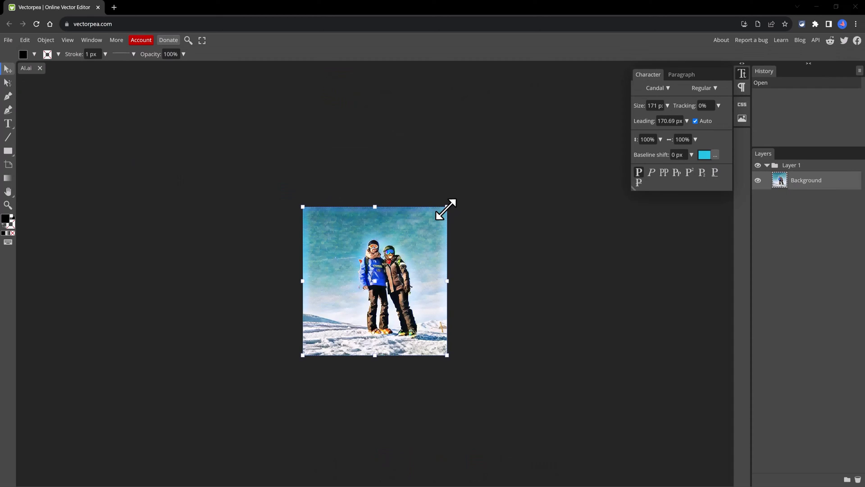
Scale the snowy photo up by its corner handle and show the File commands.
drag(448, 201, 504, 147)
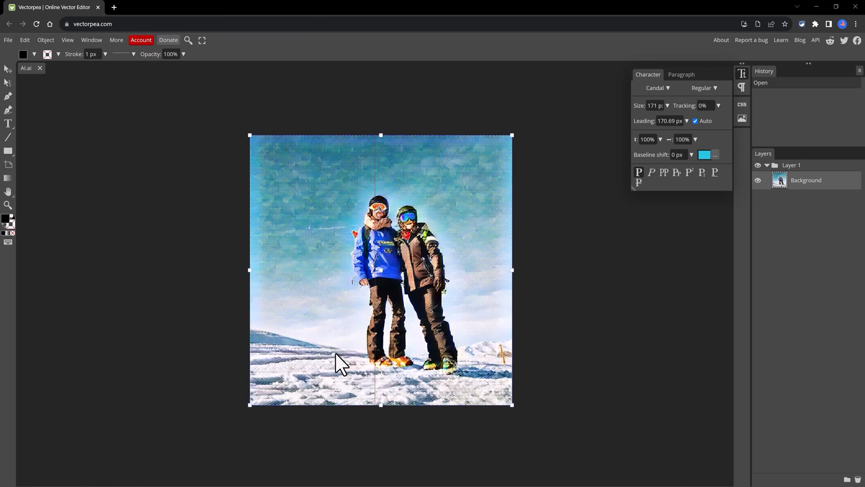
click(8, 40)
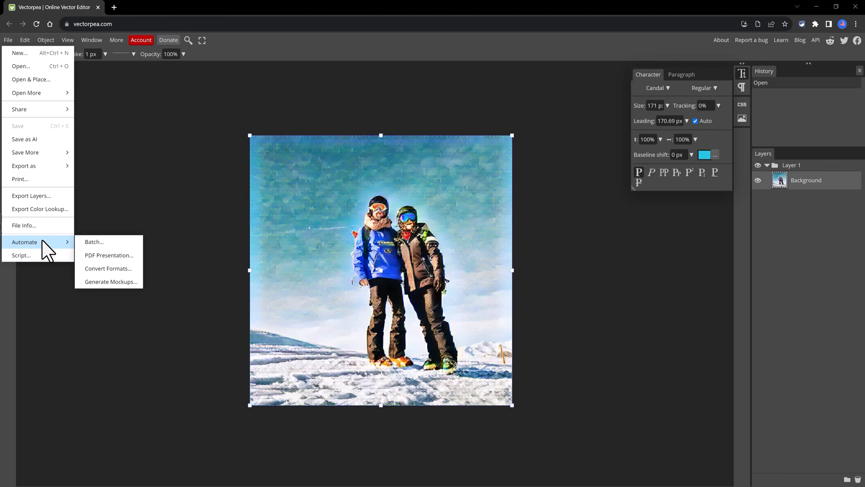
mouse_move(105, 259)
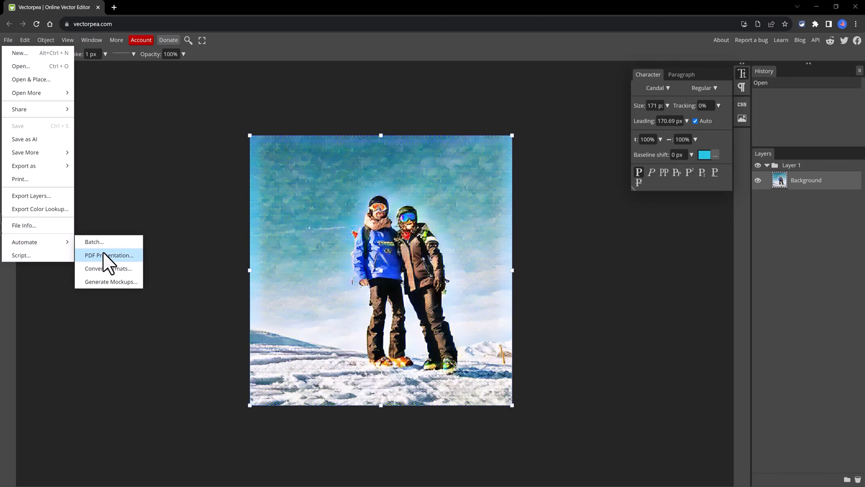
mouse_move(95, 283)
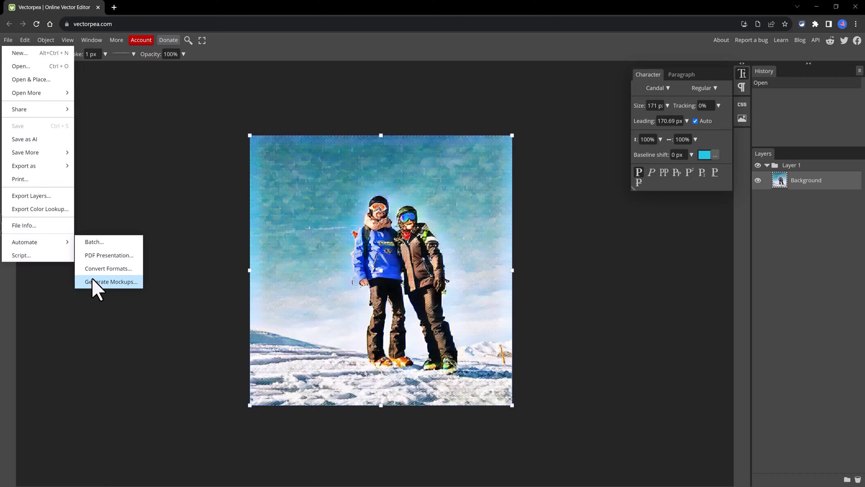
mouse_move(131, 178)
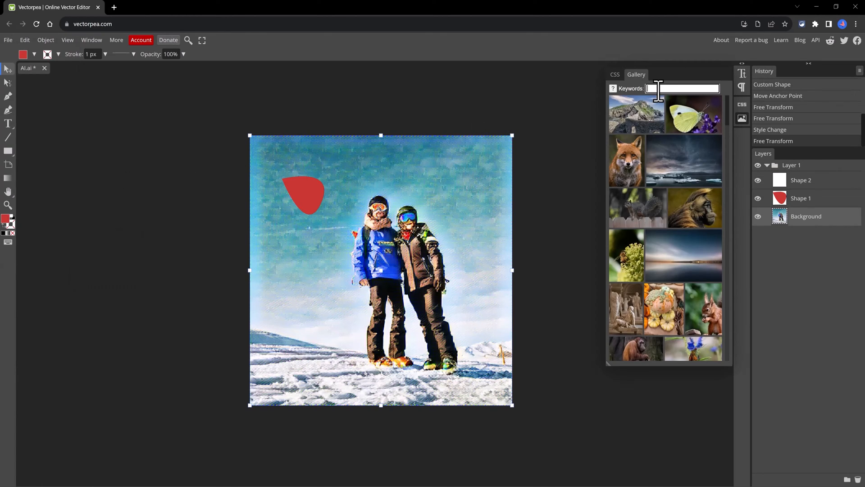
Place the fox gallery photo on the ski picture and position it at the lower left.
click(626, 160)
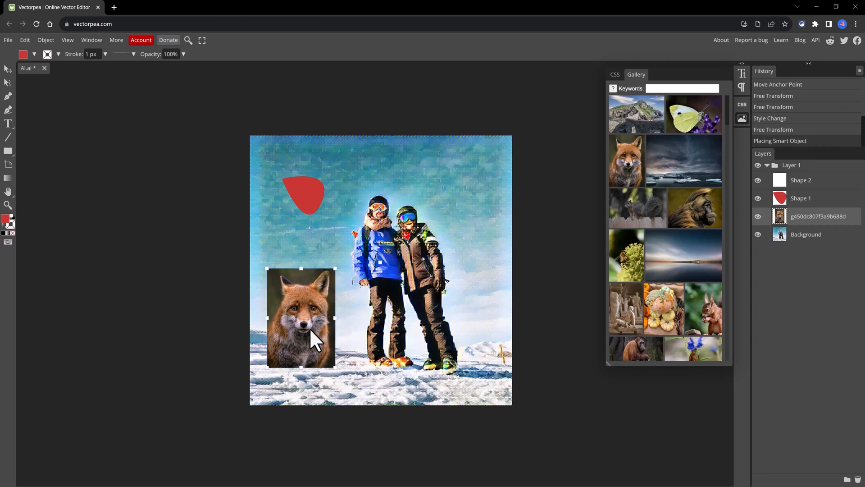
drag(314, 339, 328, 334)
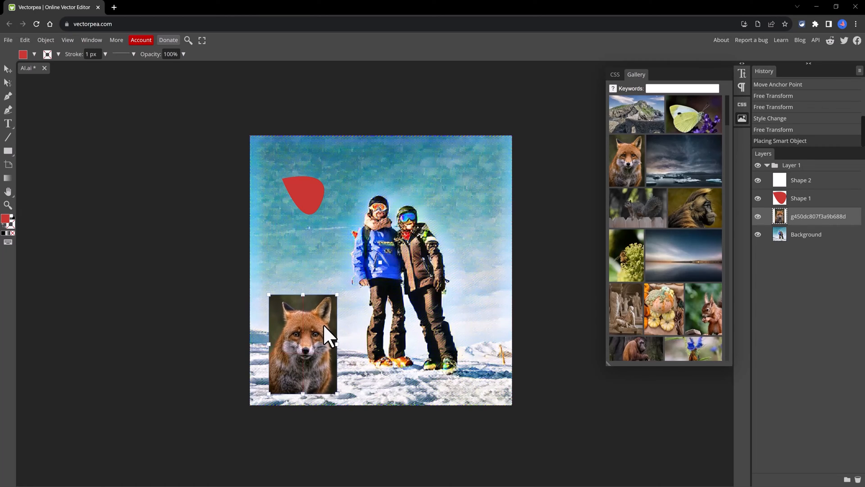
drag(335, 391, 308, 319)
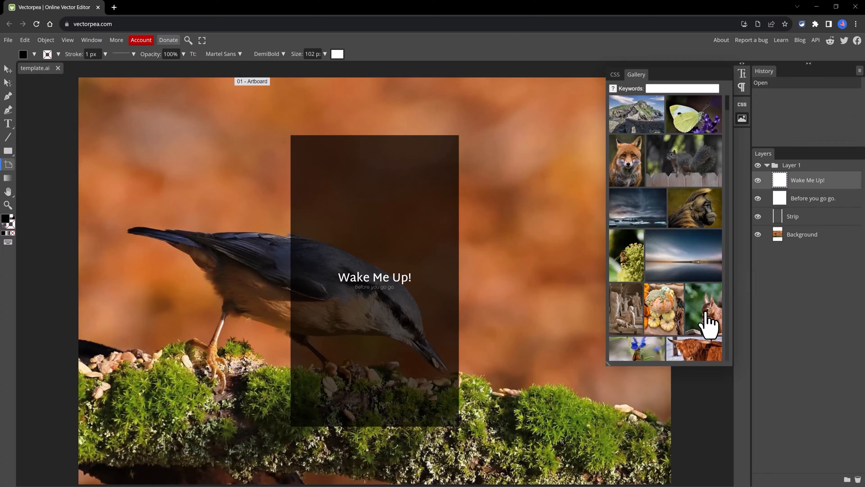
Place the red squirrel photo on the bird template and hide the dark Strip layer.
double_click(703, 308)
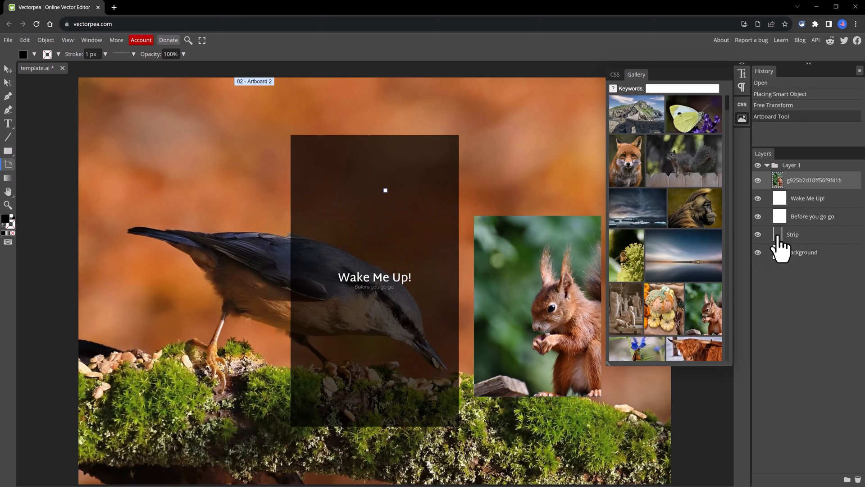
click(757, 234)
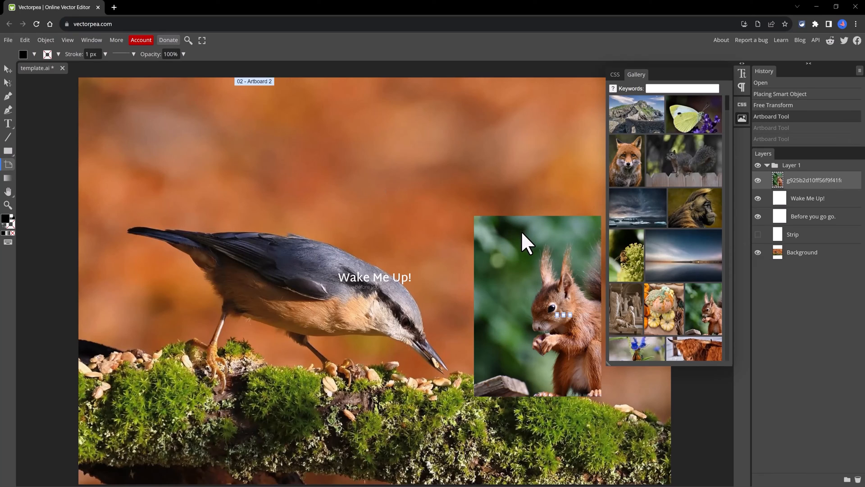
mouse_move(578, 94)
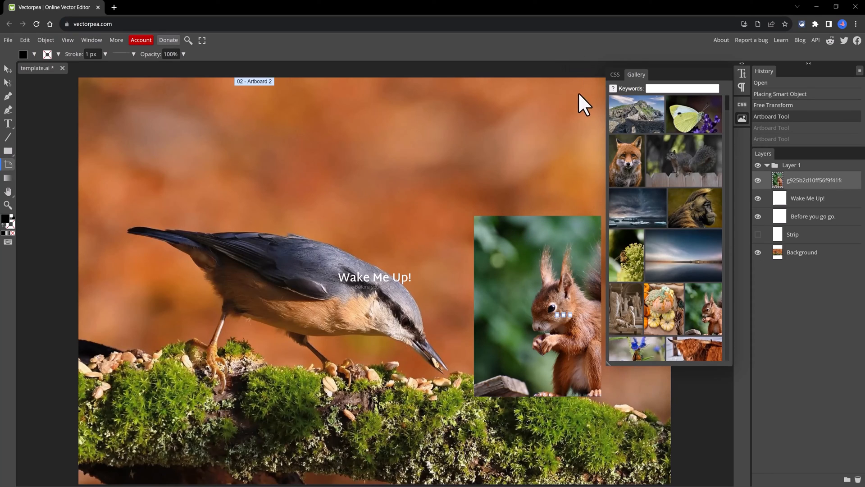
click(614, 74)
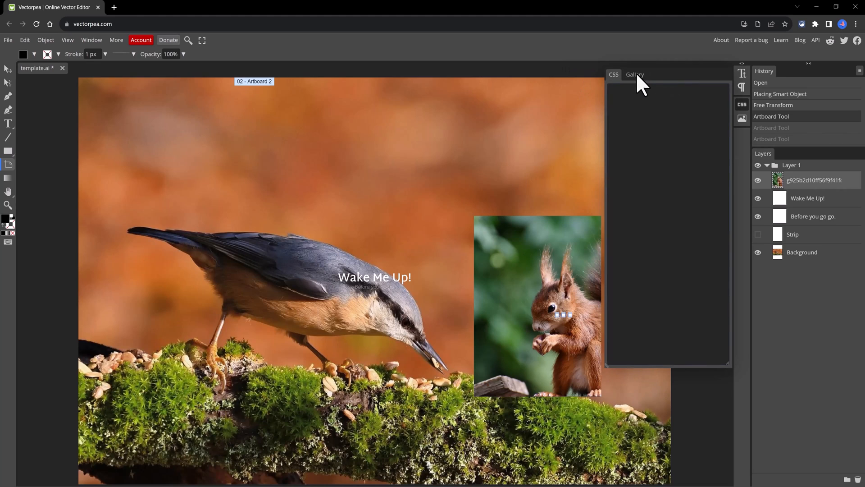